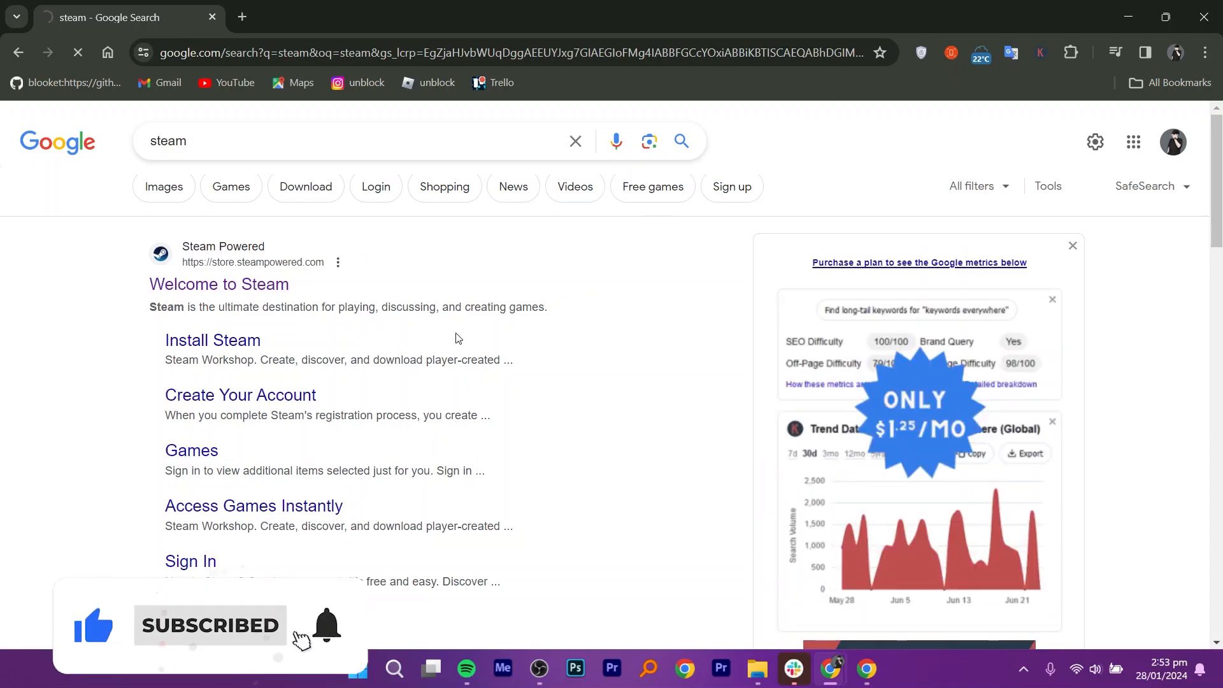
# Step: Open the 'Welcome to Steam' Google result to load store.steampowered.com
pyautogui.click(218, 284)
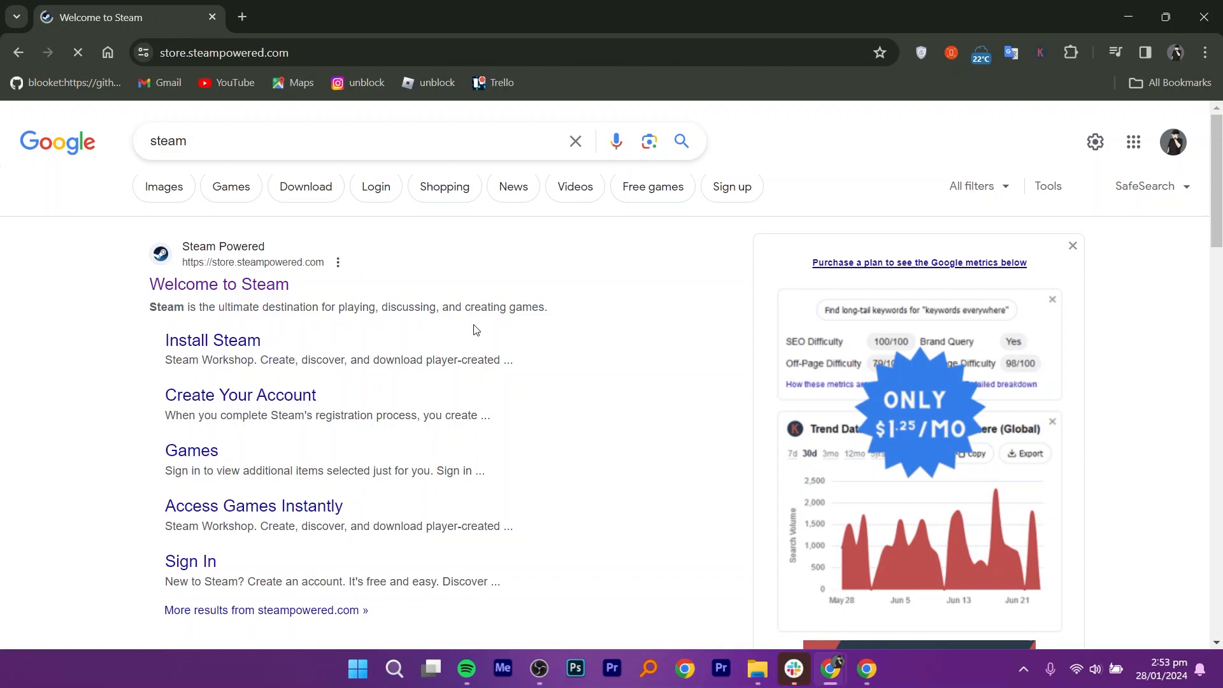
pyautogui.click(219, 284)
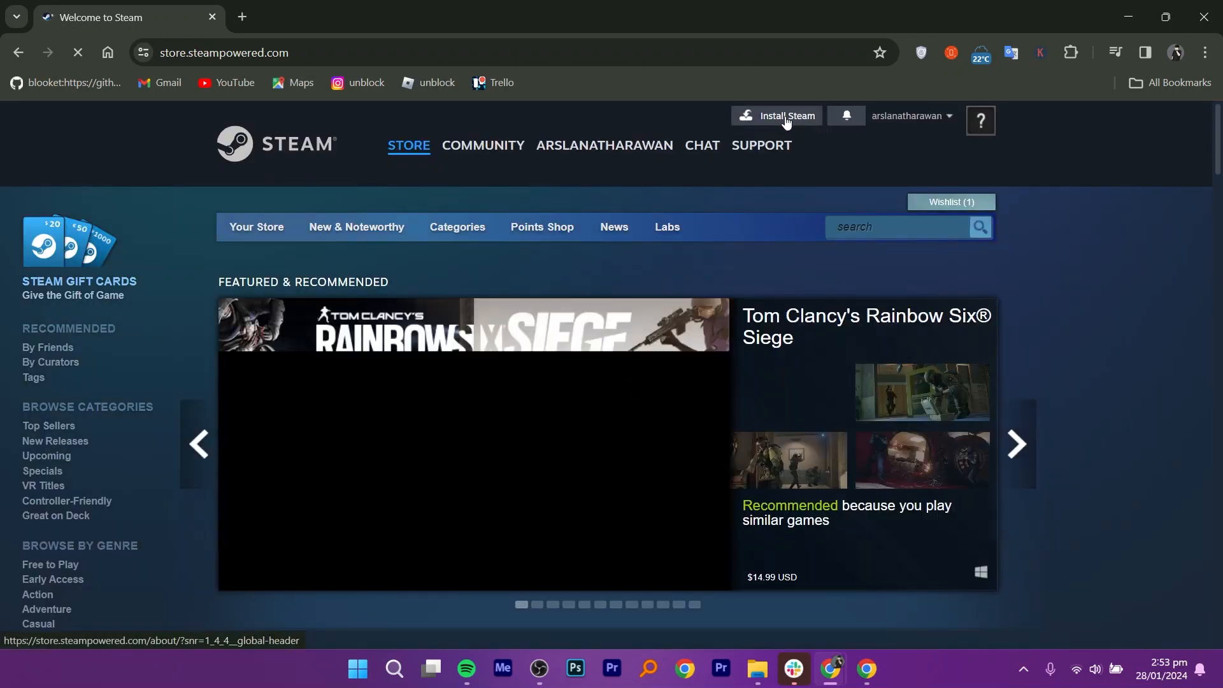
# Step: Go to the Install Steam page and launch the Steam desktop client
pyautogui.click(782, 116)
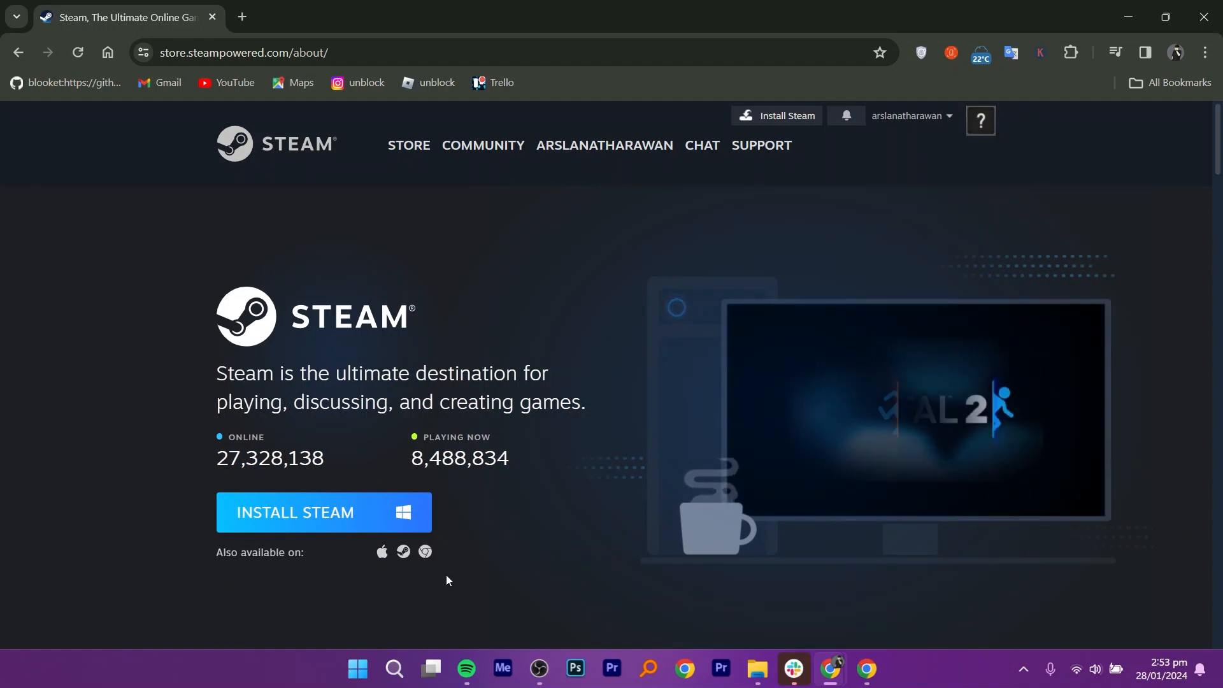
pyautogui.click(358, 668)
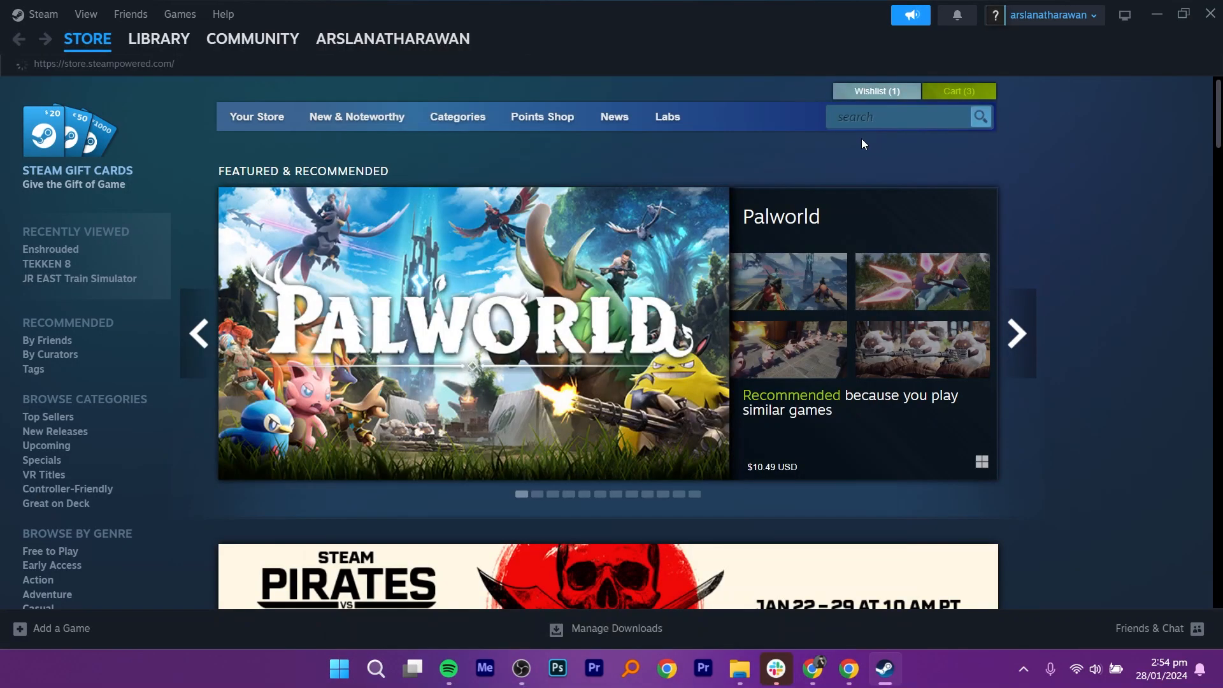
# Step: Search the Steam store for 'EA' to find EA SPORTS FC 24
pyautogui.click(896, 116)
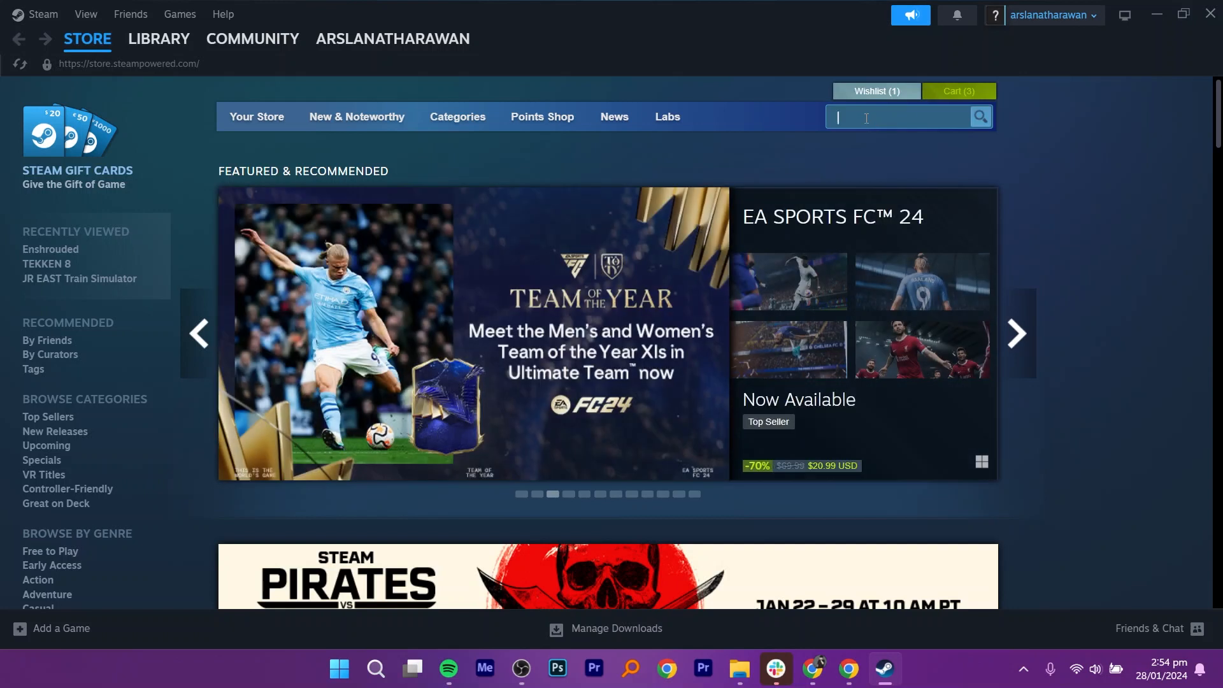
pyautogui.write('EA')
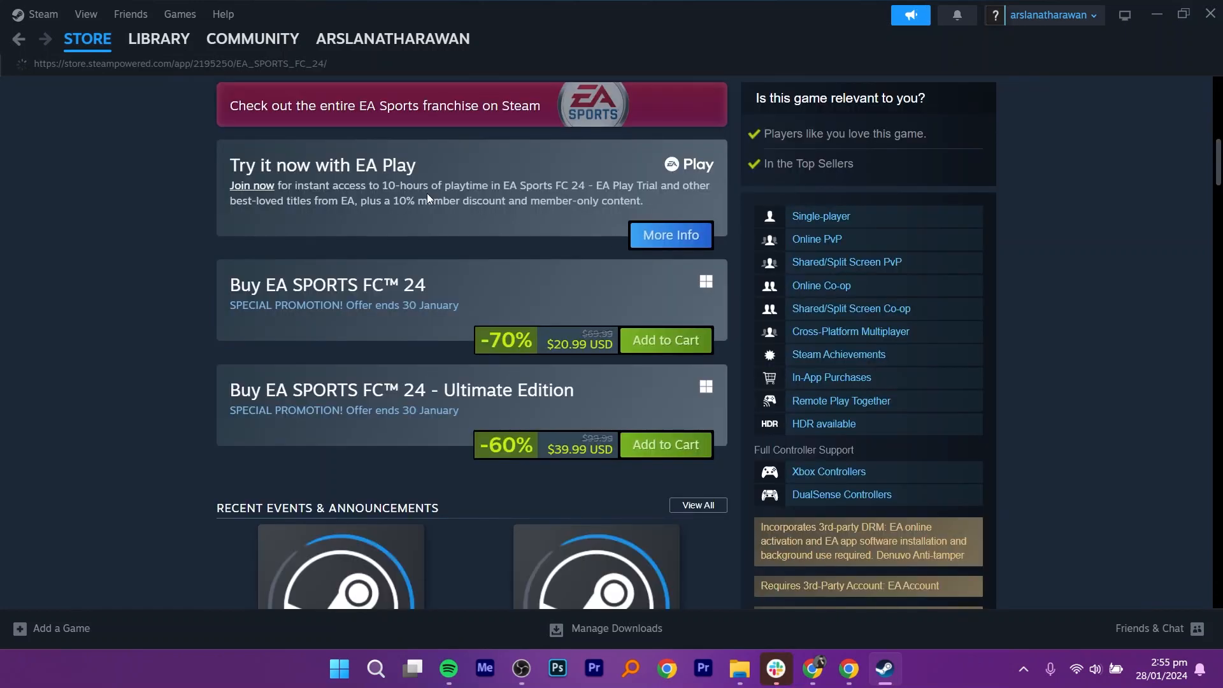
pyautogui.moveTo(560, 337)
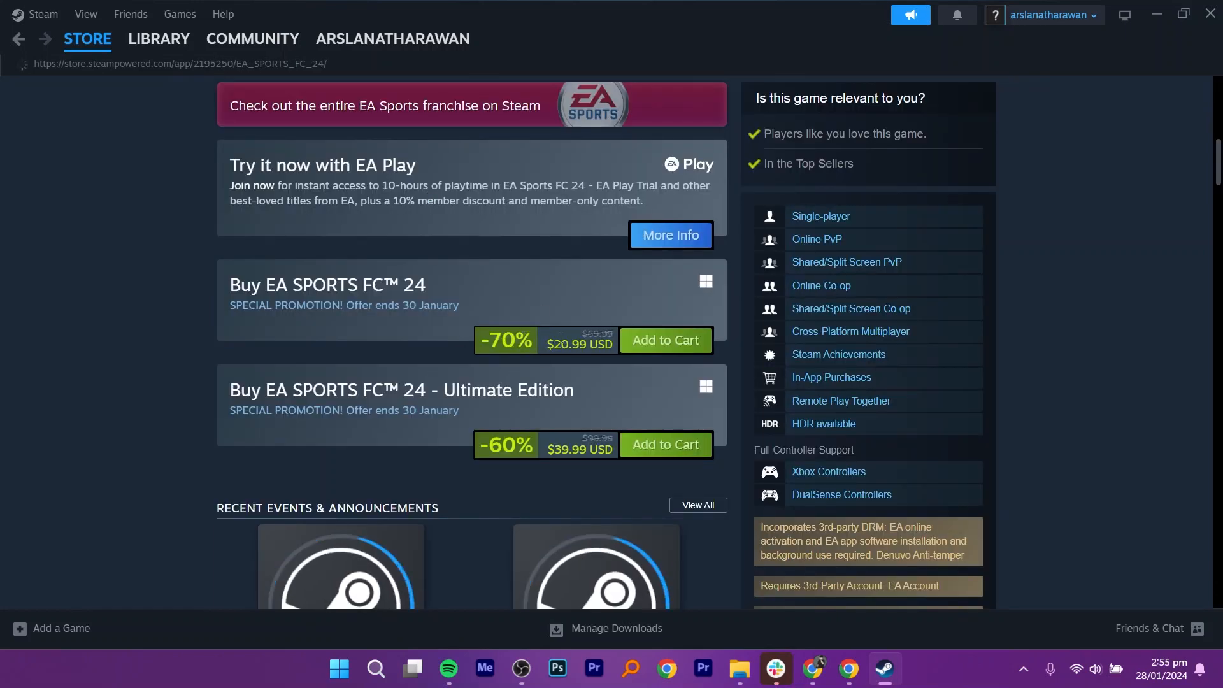
# Step: Add EA SPORTS FC 24 to the cart, remove TEKKEN 8, and purchase for myself
pyautogui.click(664, 340)
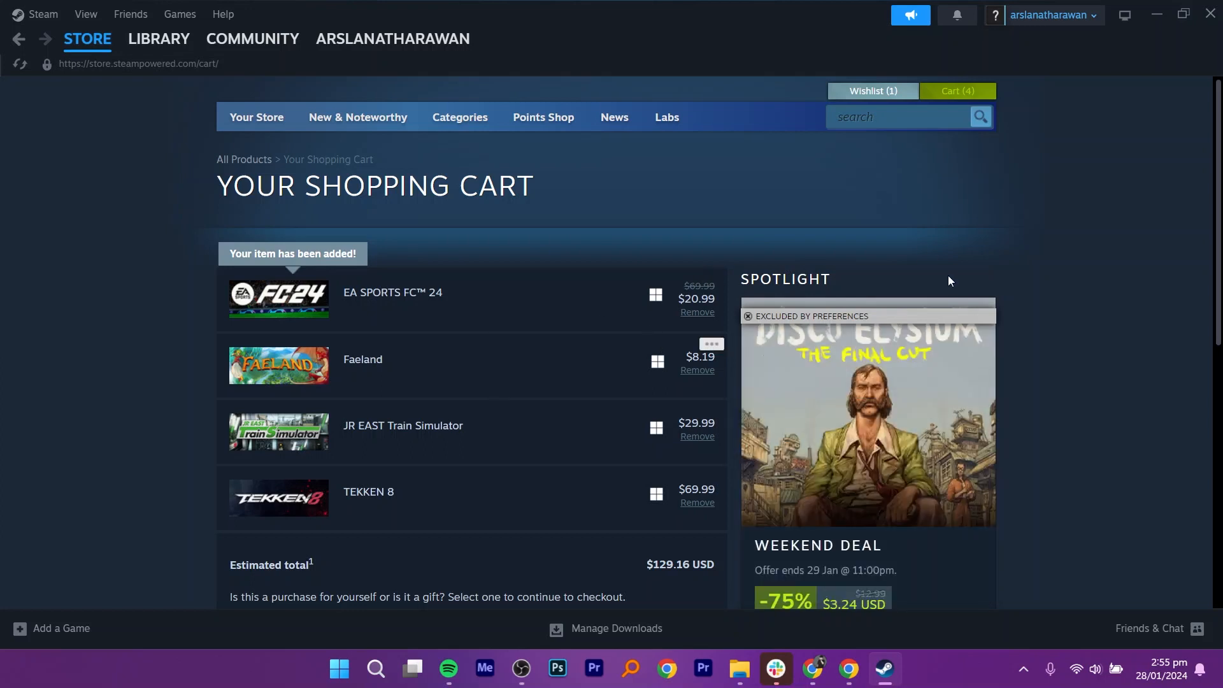
pyautogui.click(696, 503)
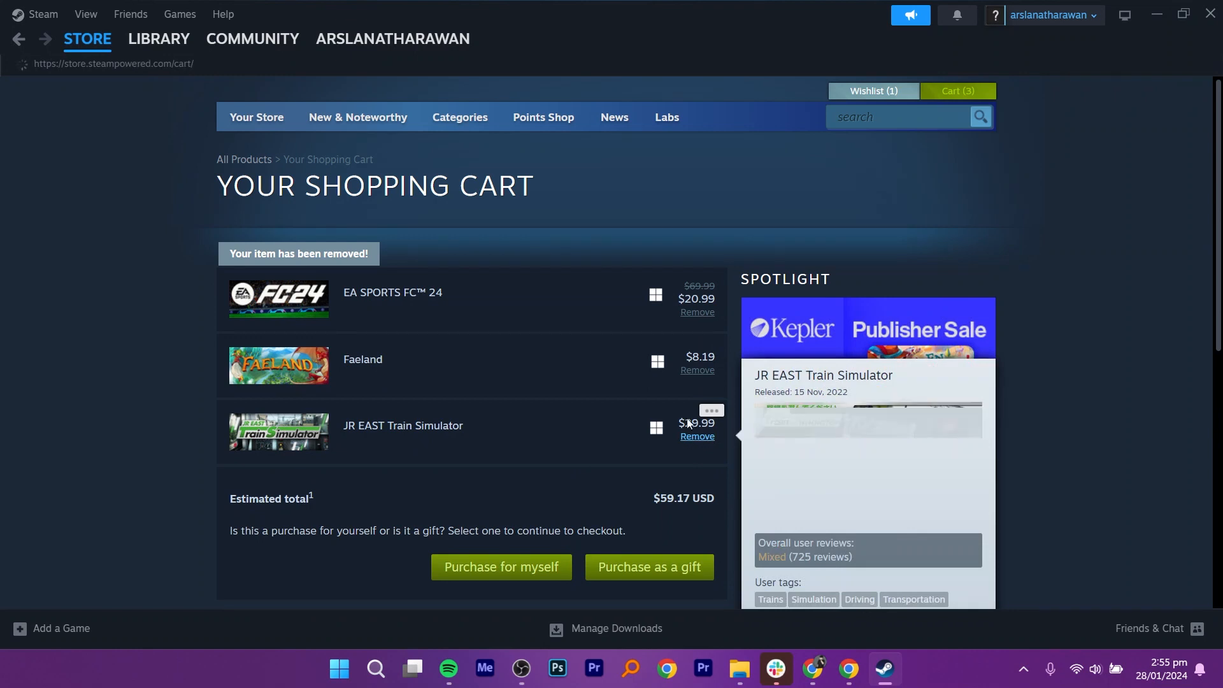
pyautogui.click(501, 566)
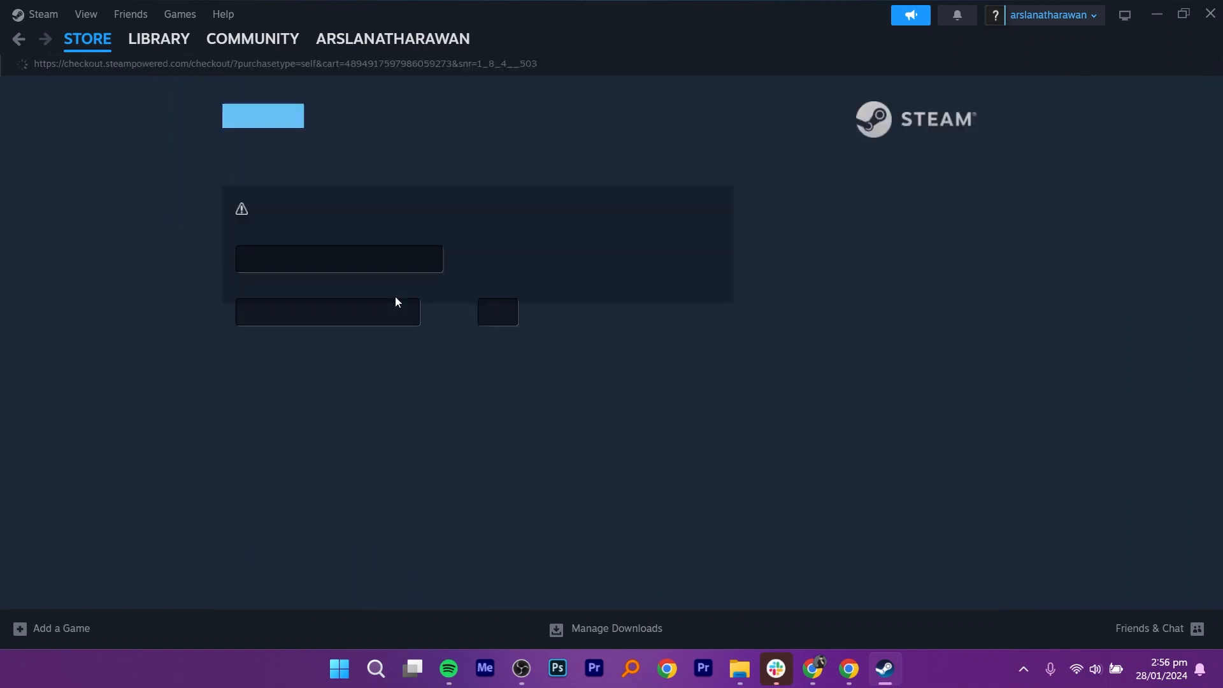
# Step: Choose Visa to show the card and billing form, then open the Library home
pyautogui.click(339, 268)
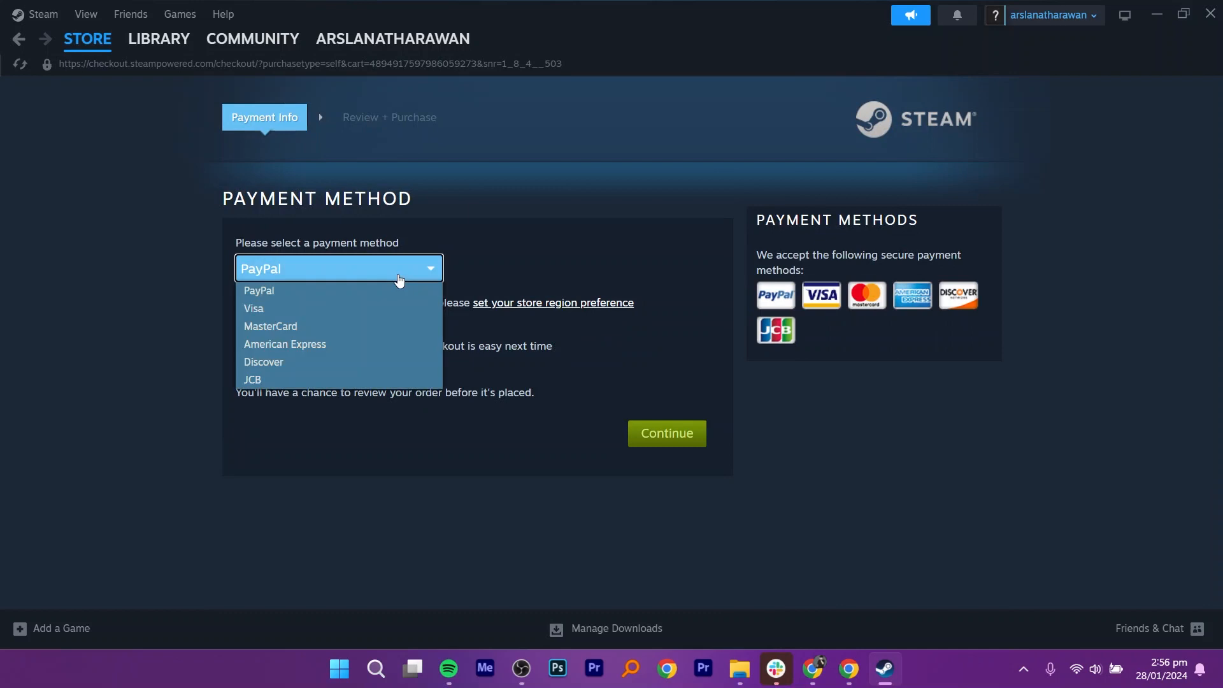
pyautogui.click(253, 308)
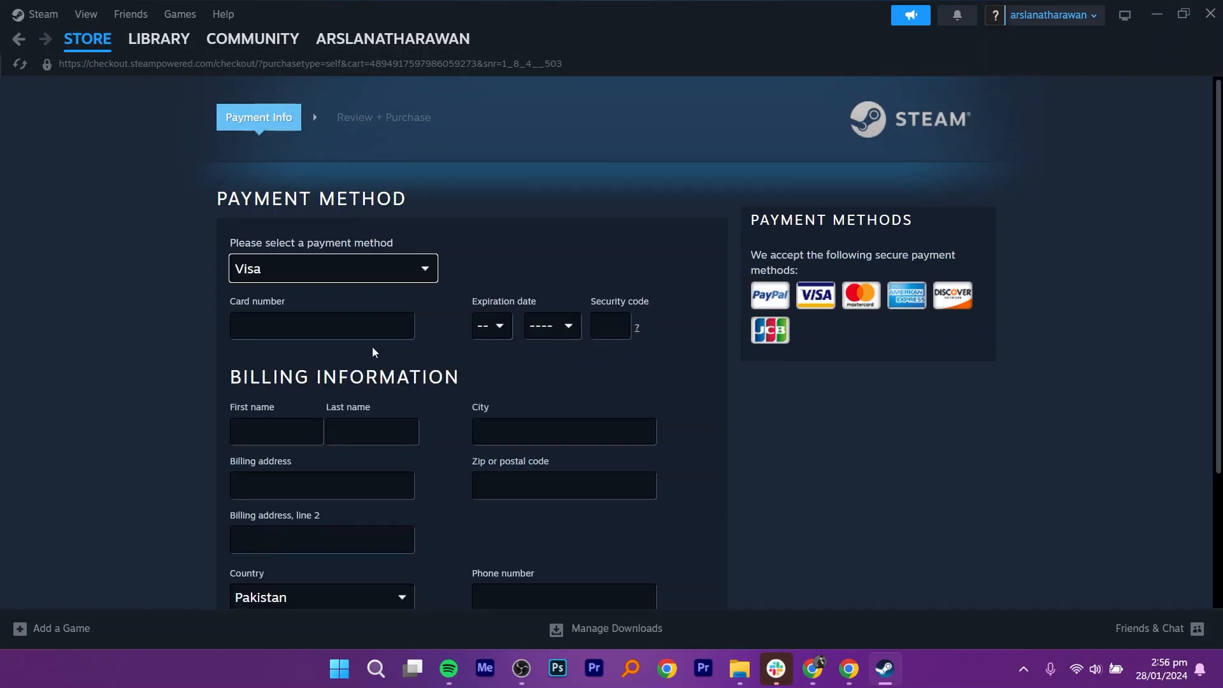
pyautogui.moveTo(310, 424)
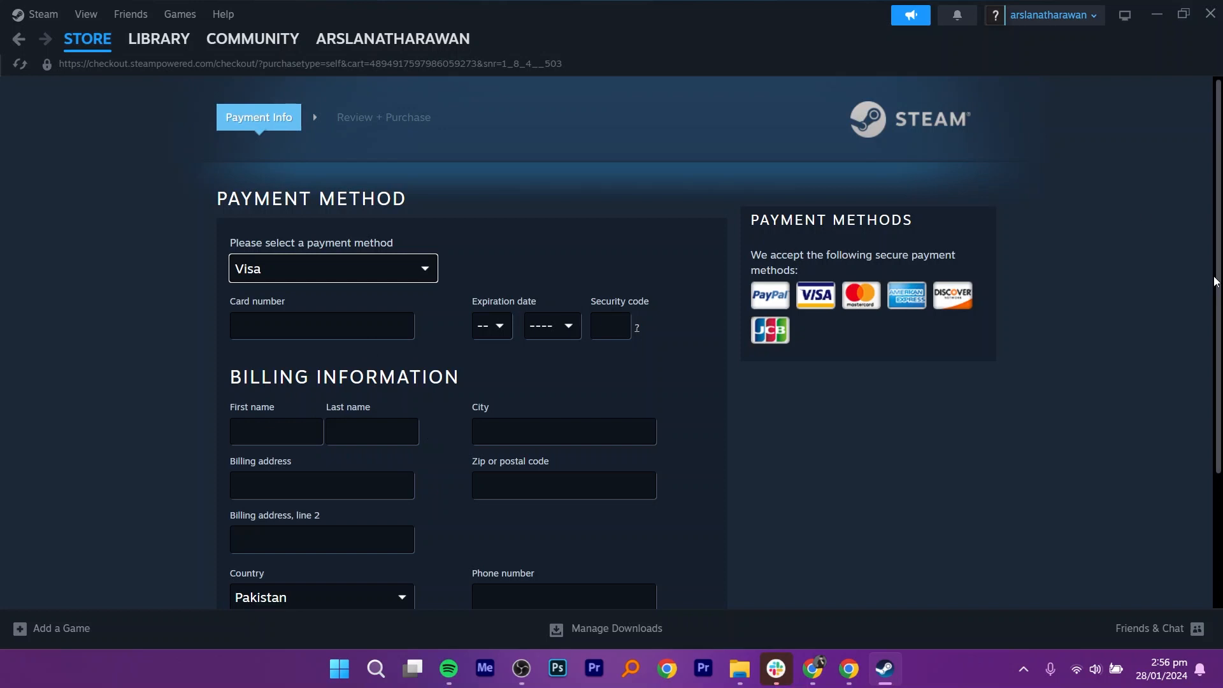
pyautogui.scroll(-3)
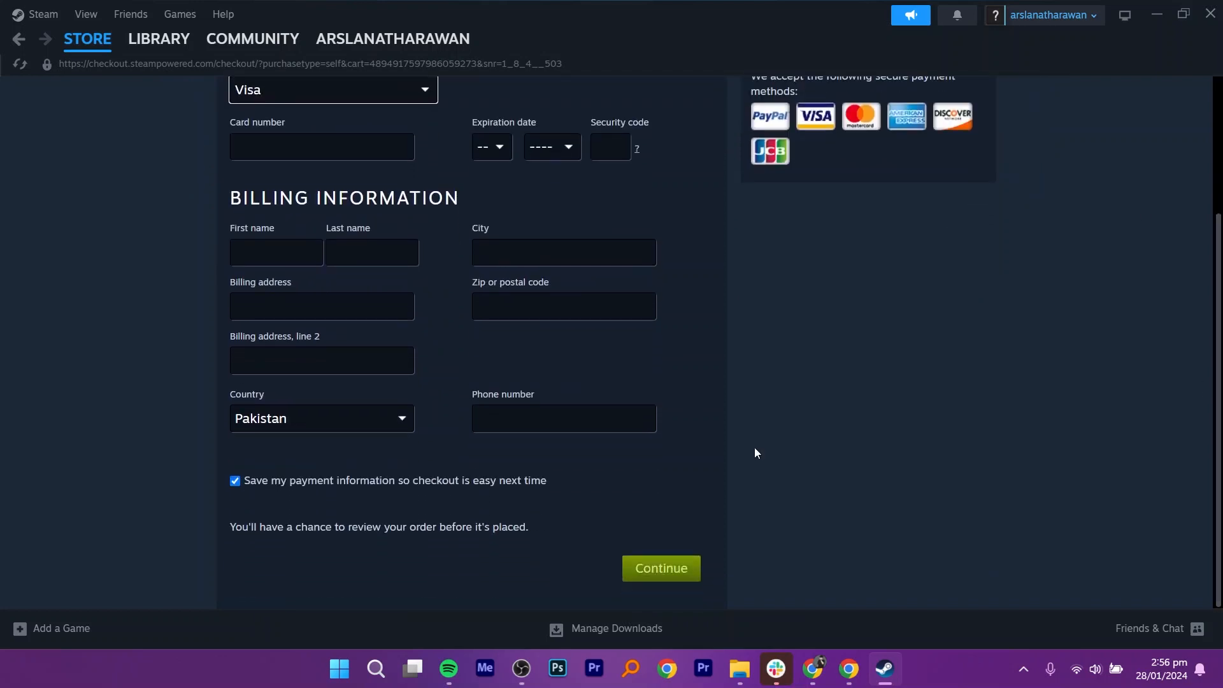
pyautogui.click(333, 89)
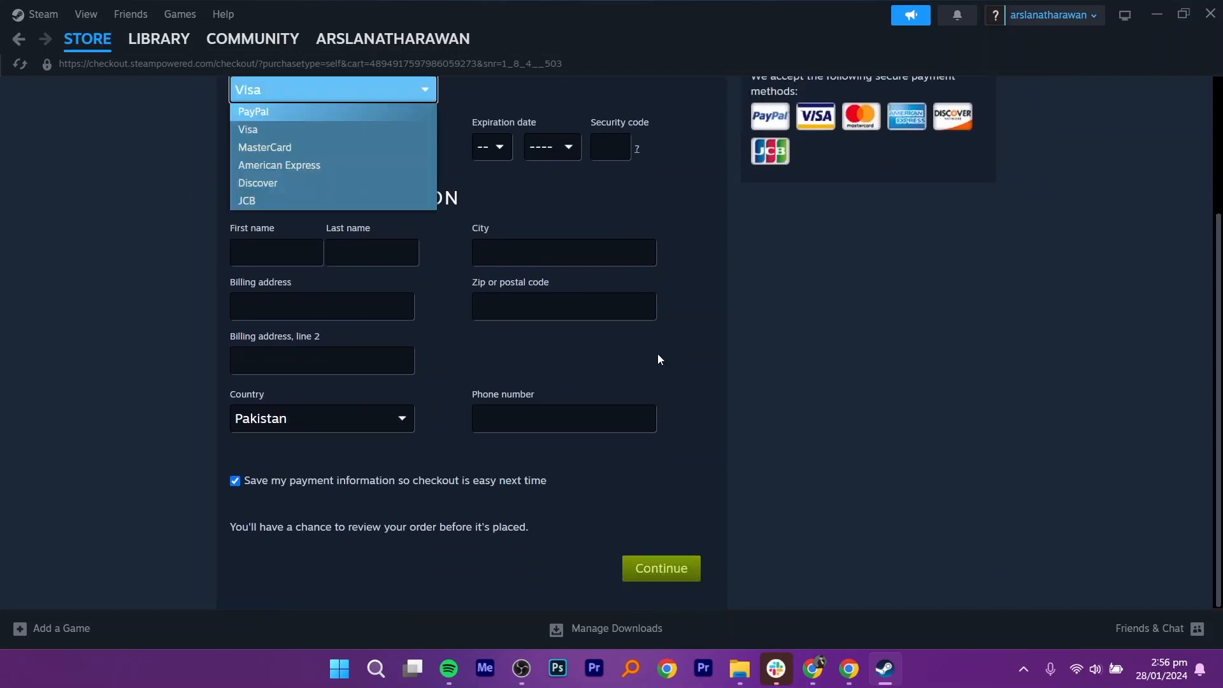
pyautogui.click(247, 128)
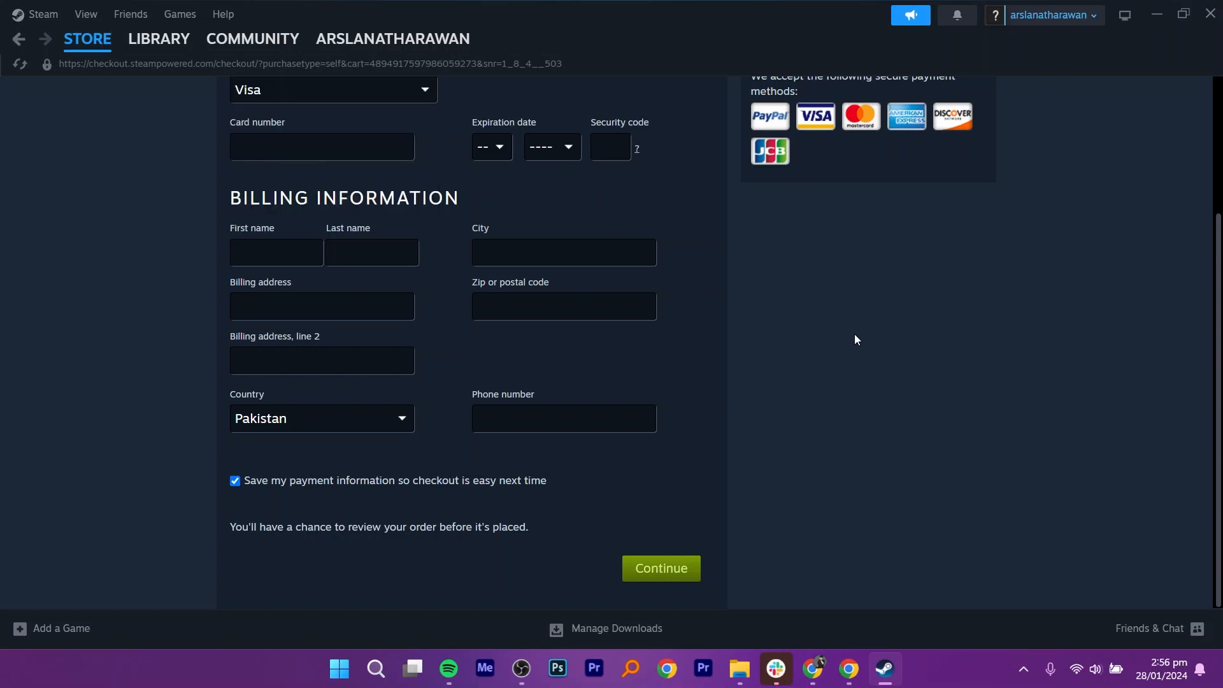
pyautogui.click(157, 39)
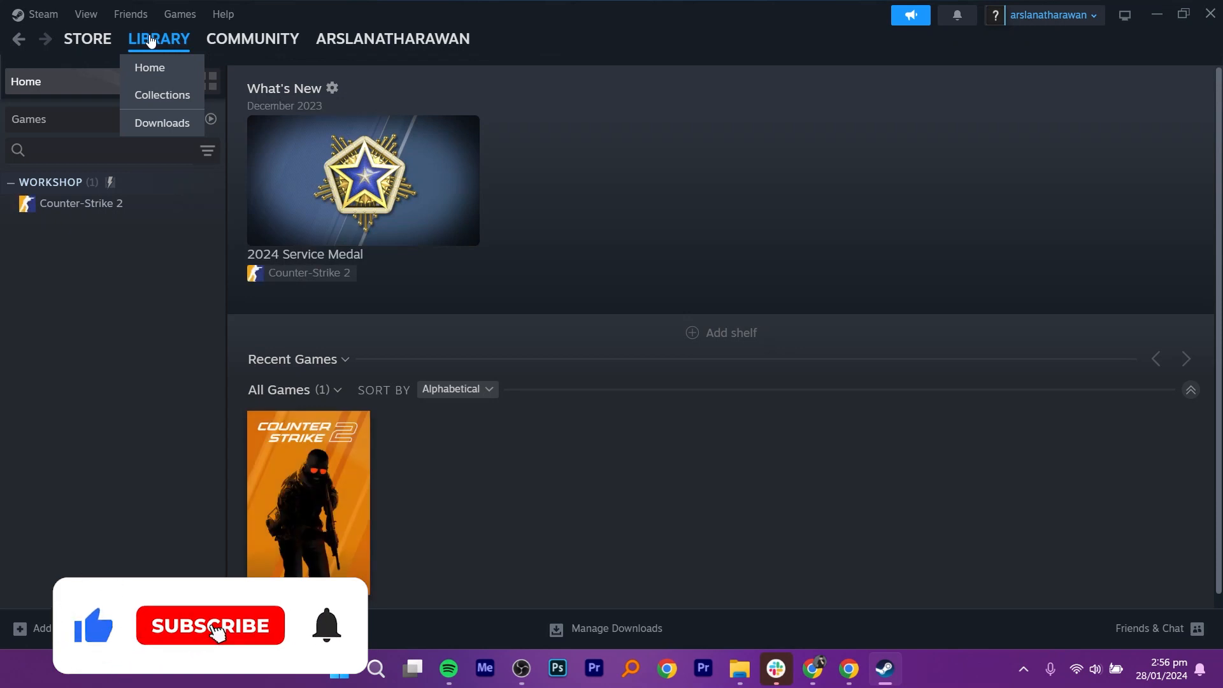
pyautogui.click(209, 625)
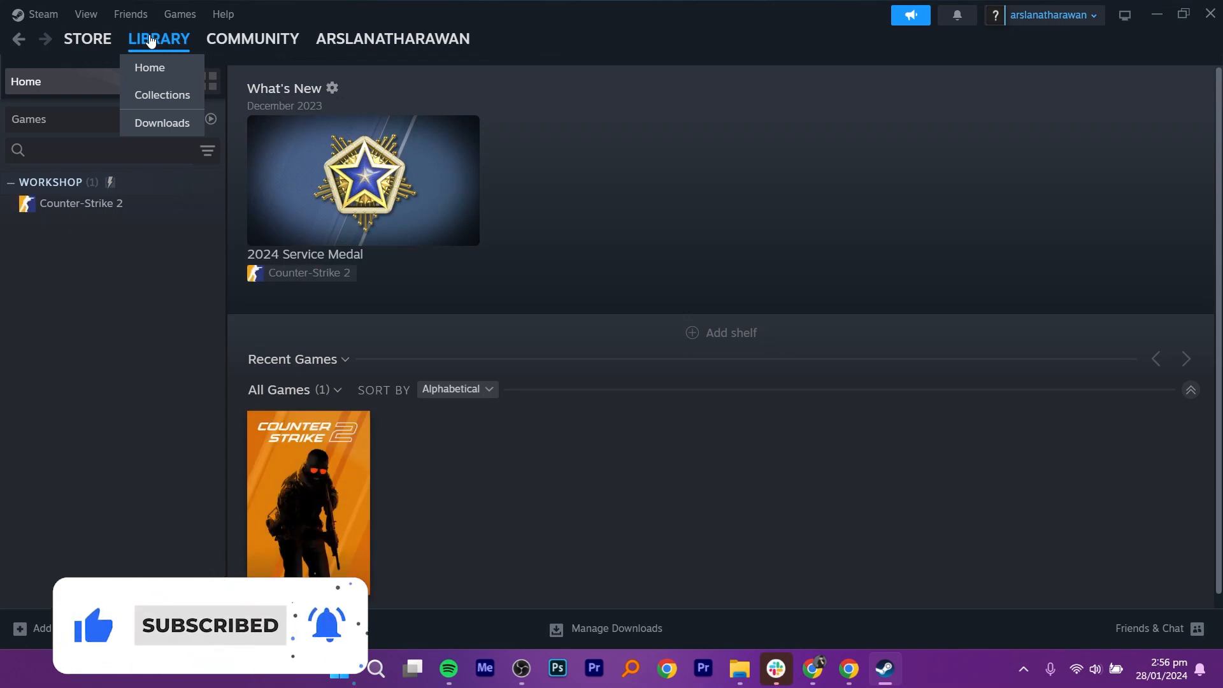